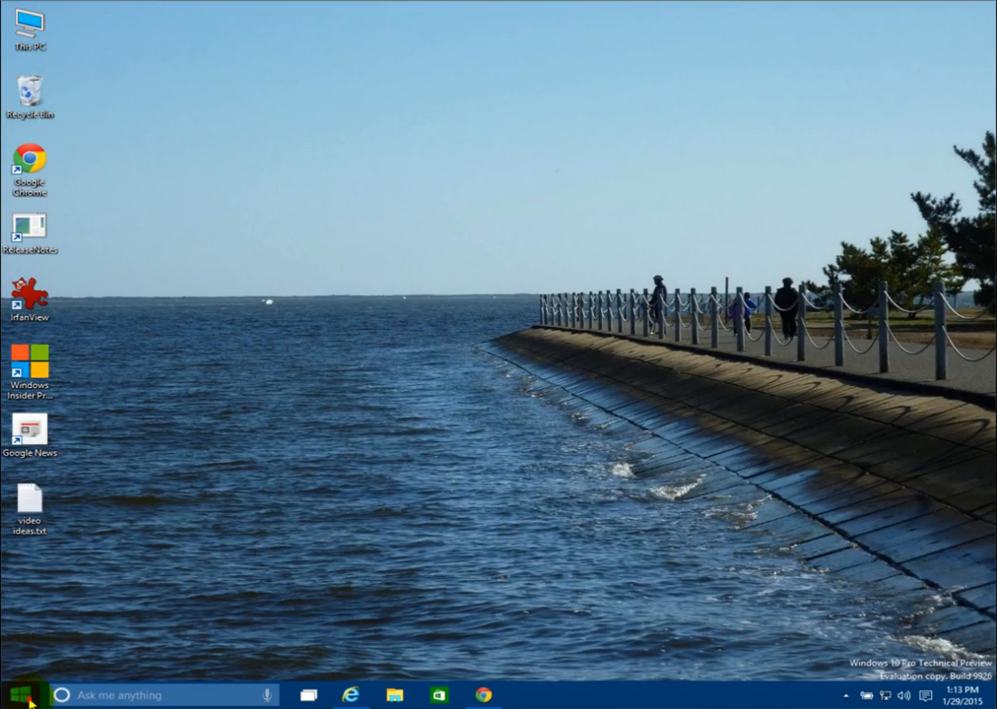
Browse the full alphabetical list of installed apps from the Start menu's All apps view.
click(20, 693)
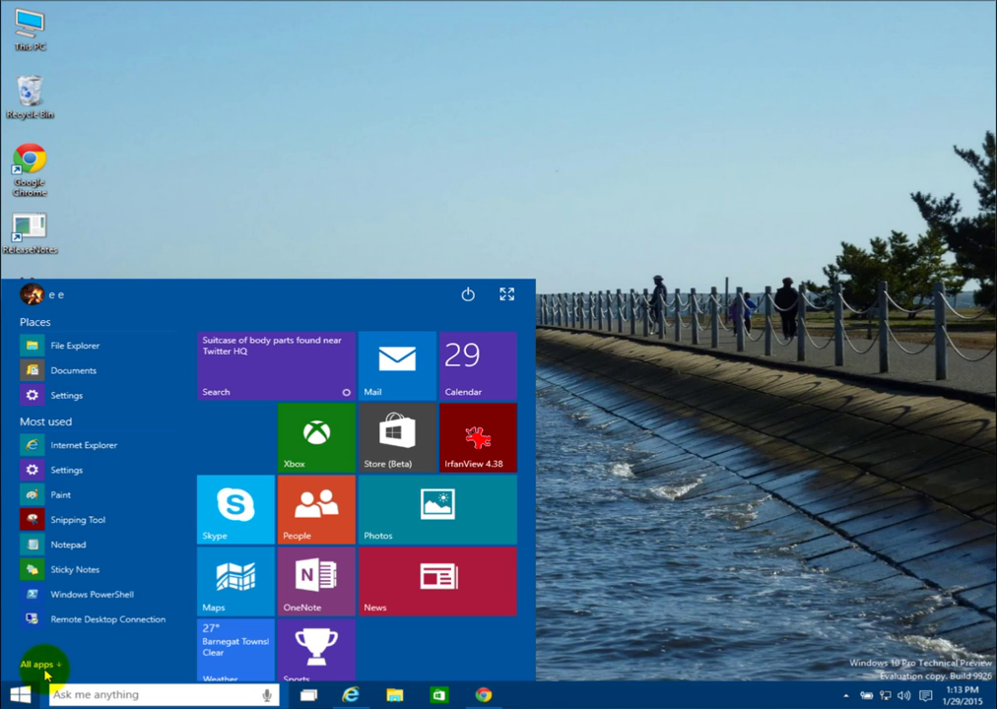
click(42, 662)
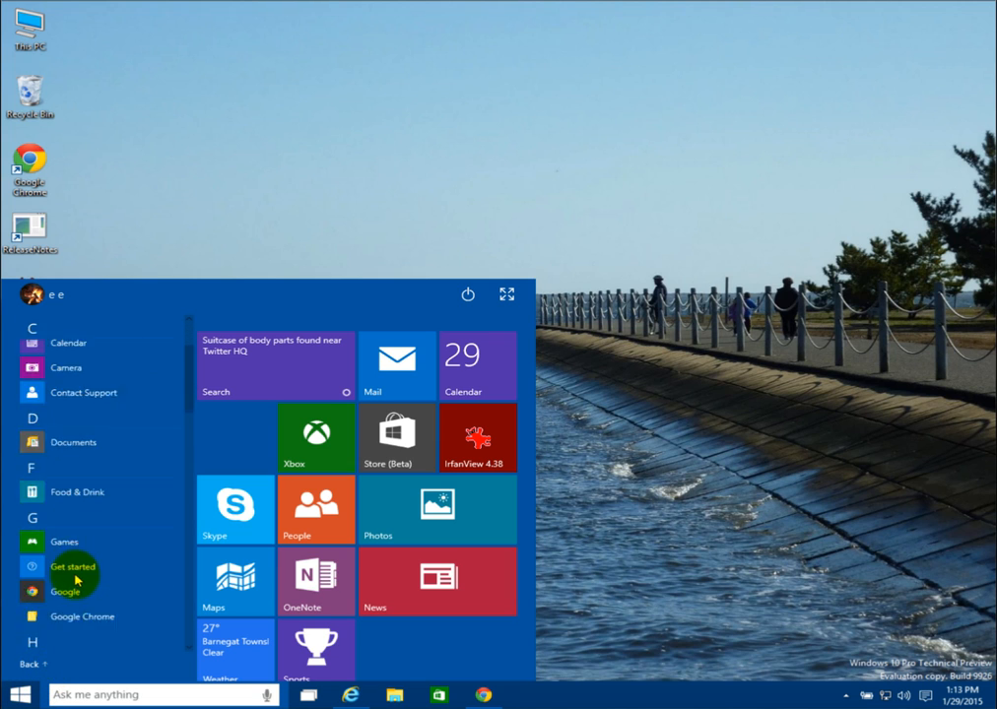
scroll(down, 3)
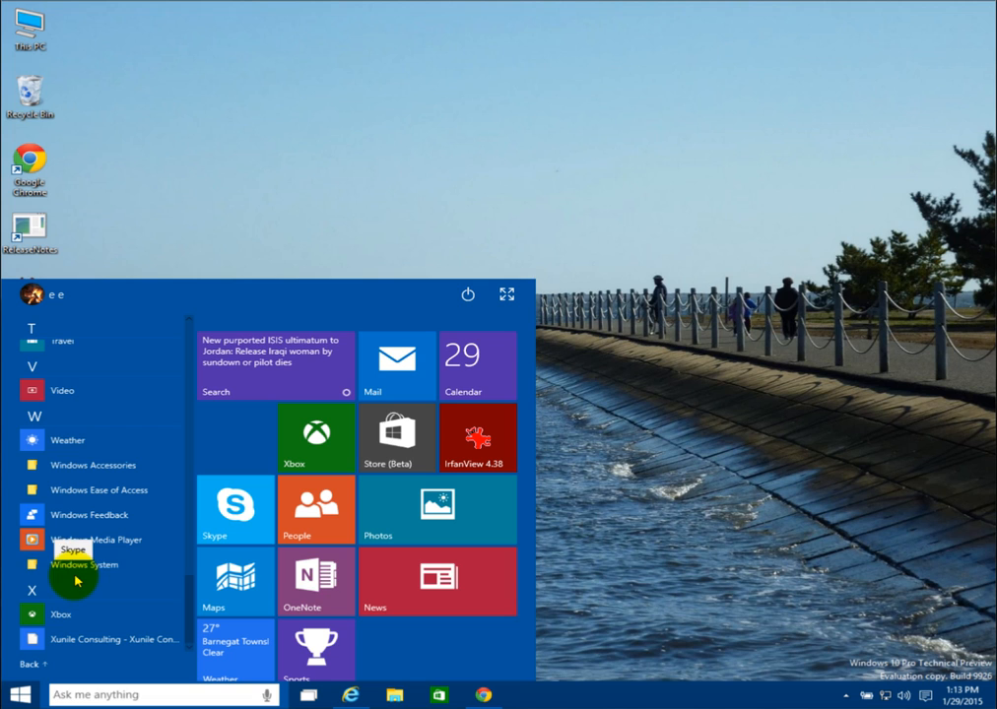
mouse_move(98, 489)
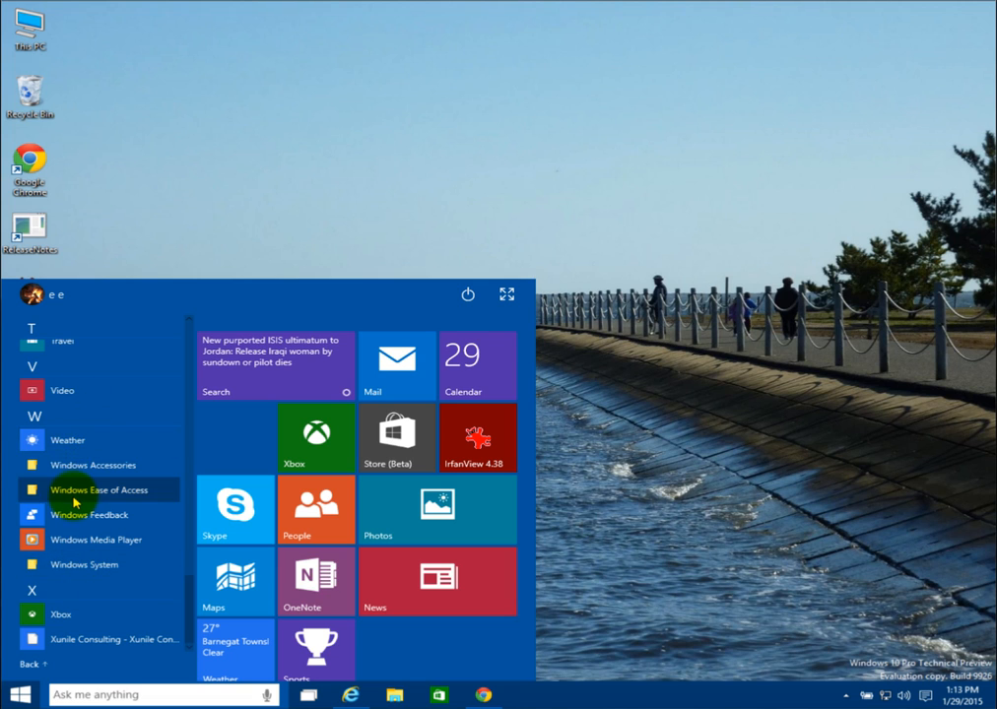
scroll(up, 3)
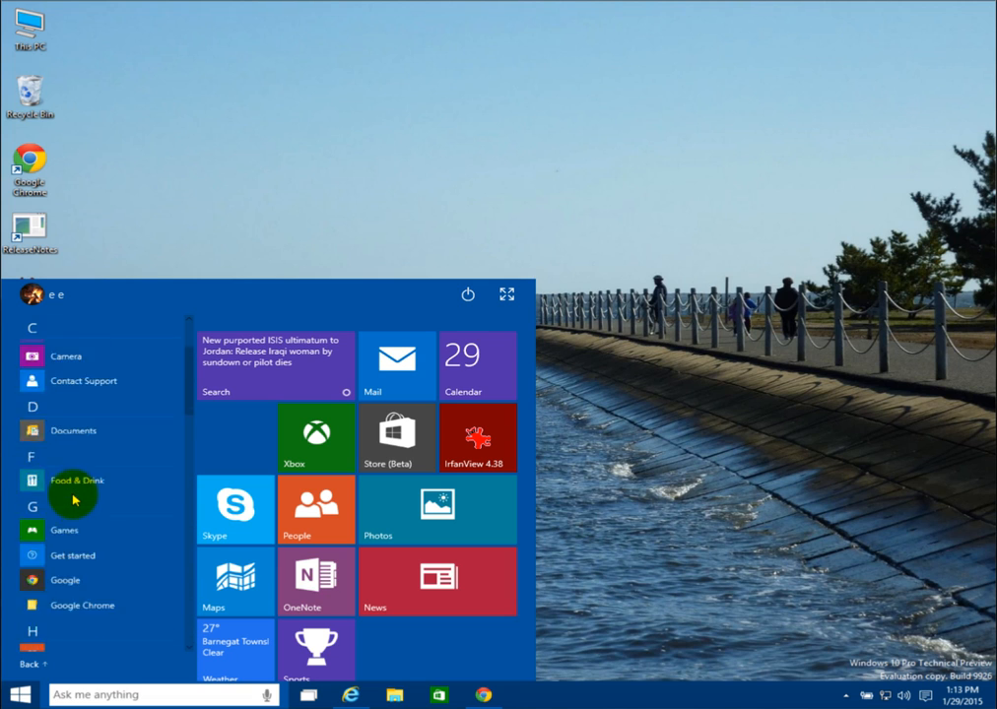
scroll(up, 3)
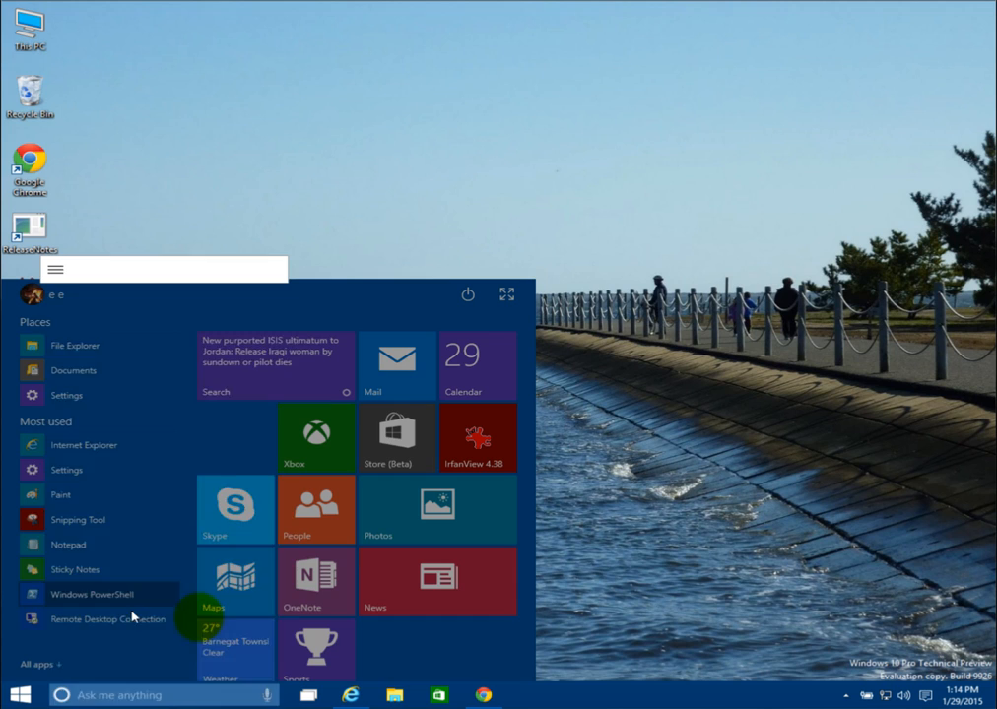
Search for 'wordpad' and bring up the WordPad result's options to pin it to Start.
text(wordpad)
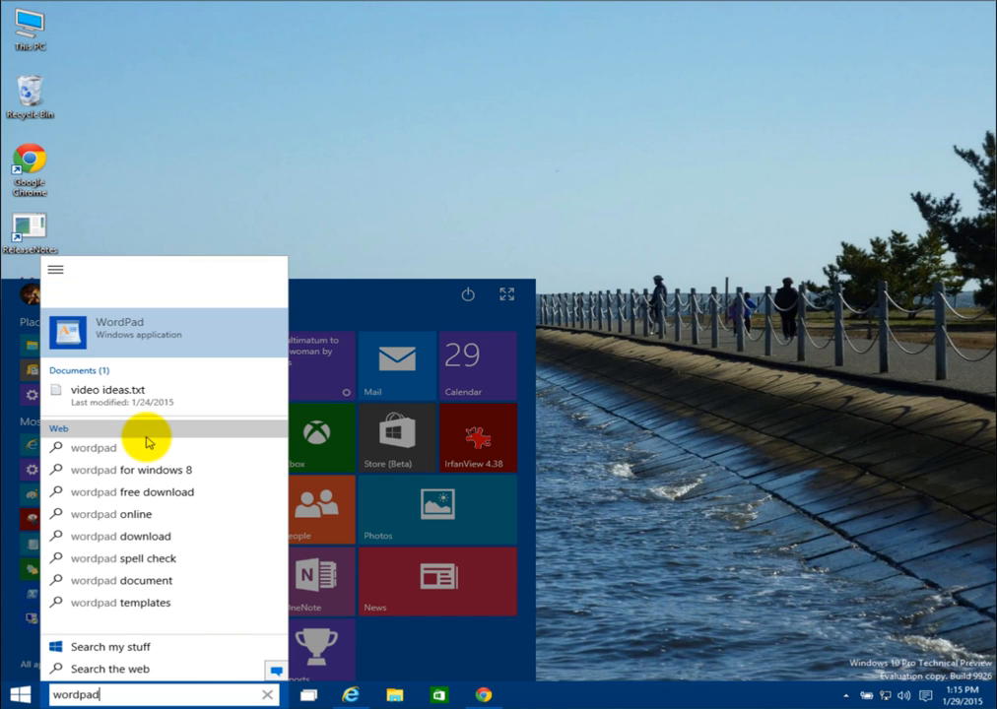
mouse_move(119, 331)
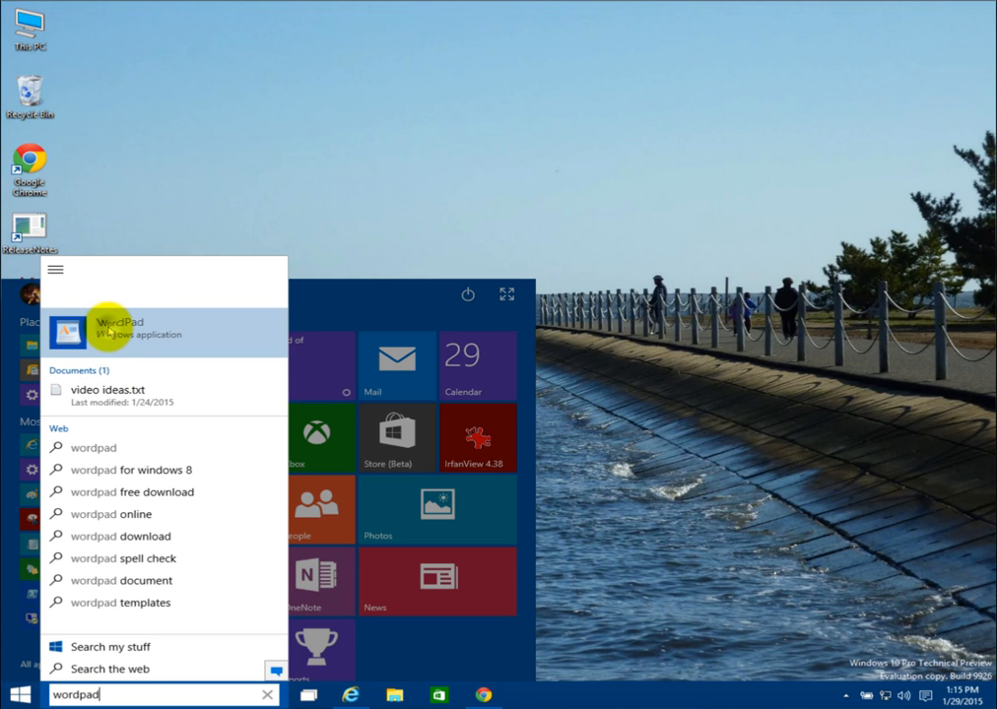
right_click(118, 331)
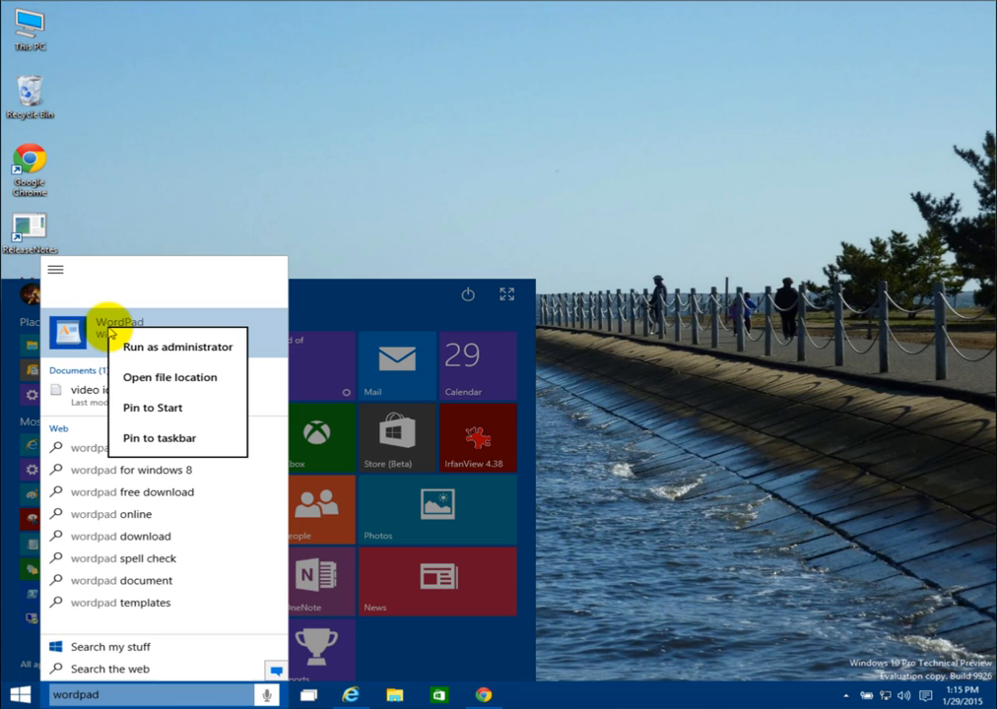
mouse_move(152, 407)
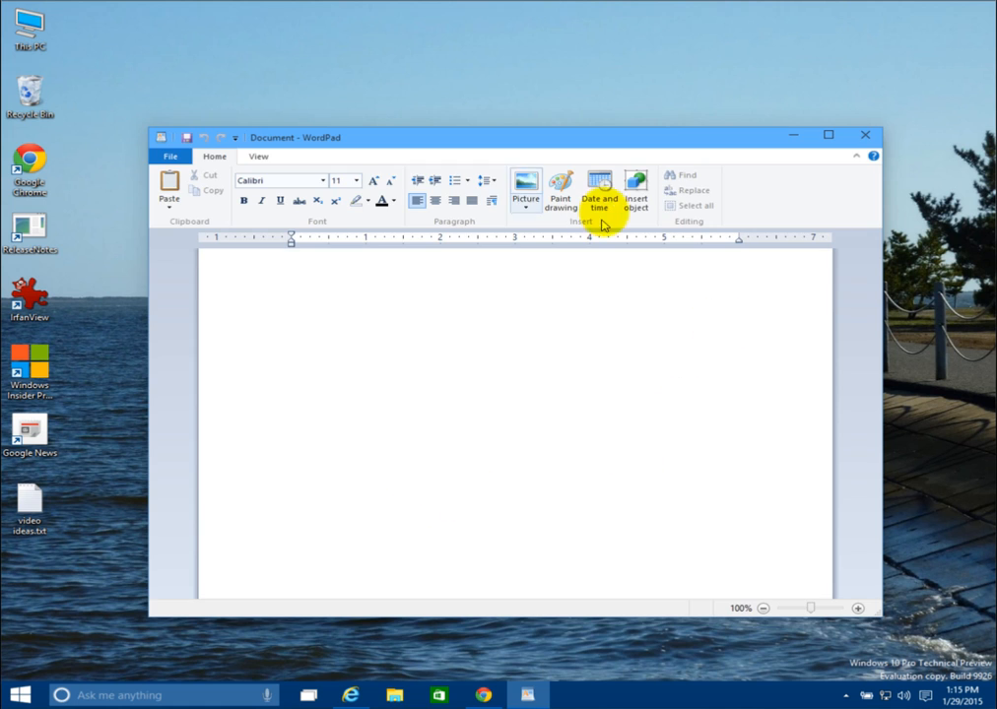
mouse_move(339, 150)
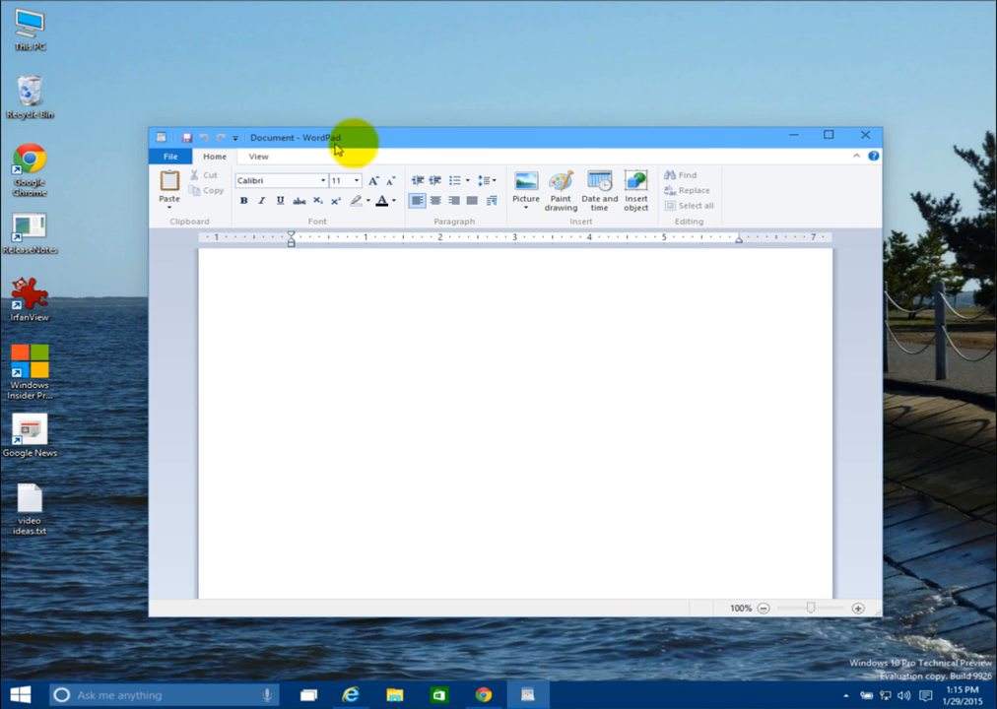
Close the blank WordPad document, leaving the desktop clear.
click(865, 134)
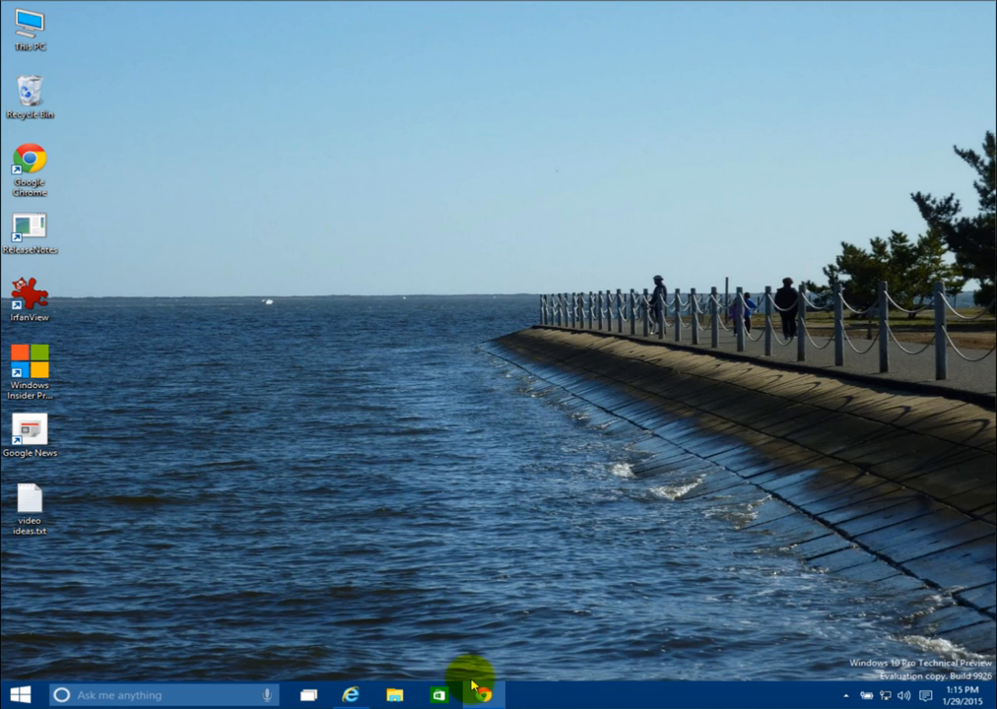
Drag the WordPad tile up into the empty slot beneath the Search tile on Start.
click(20, 693)
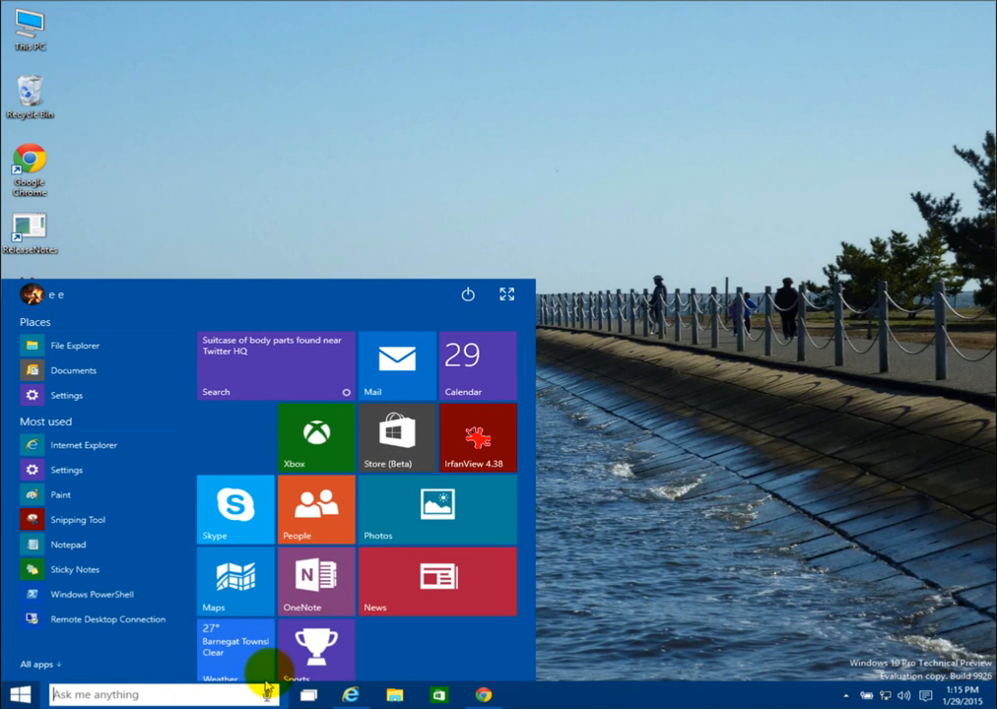
scroll(down, 3)
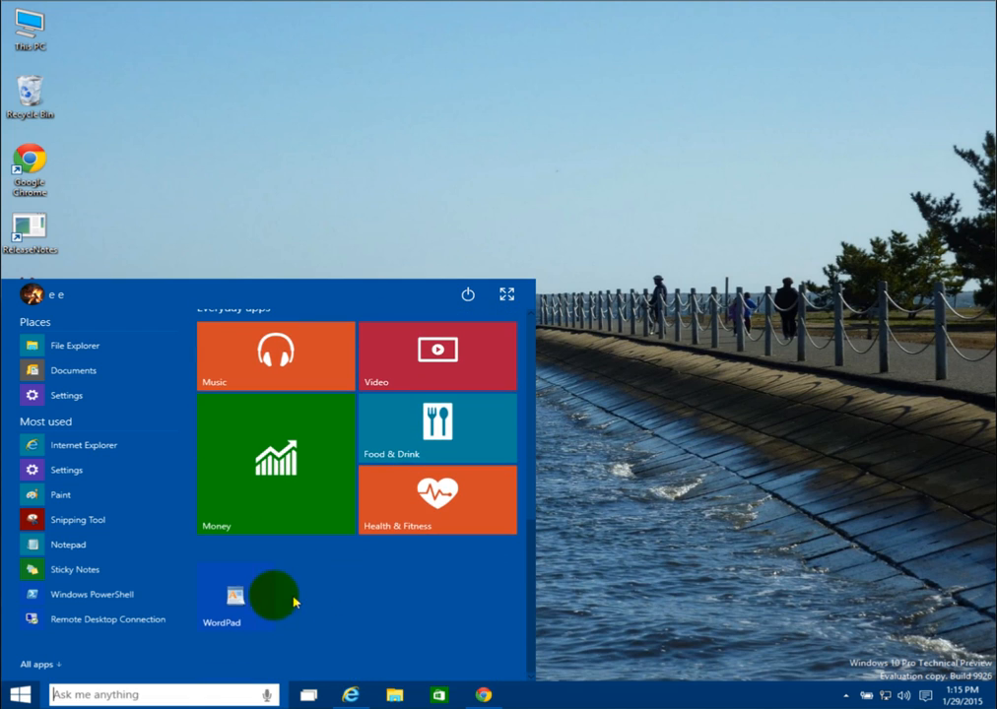
mouse_move(248, 540)
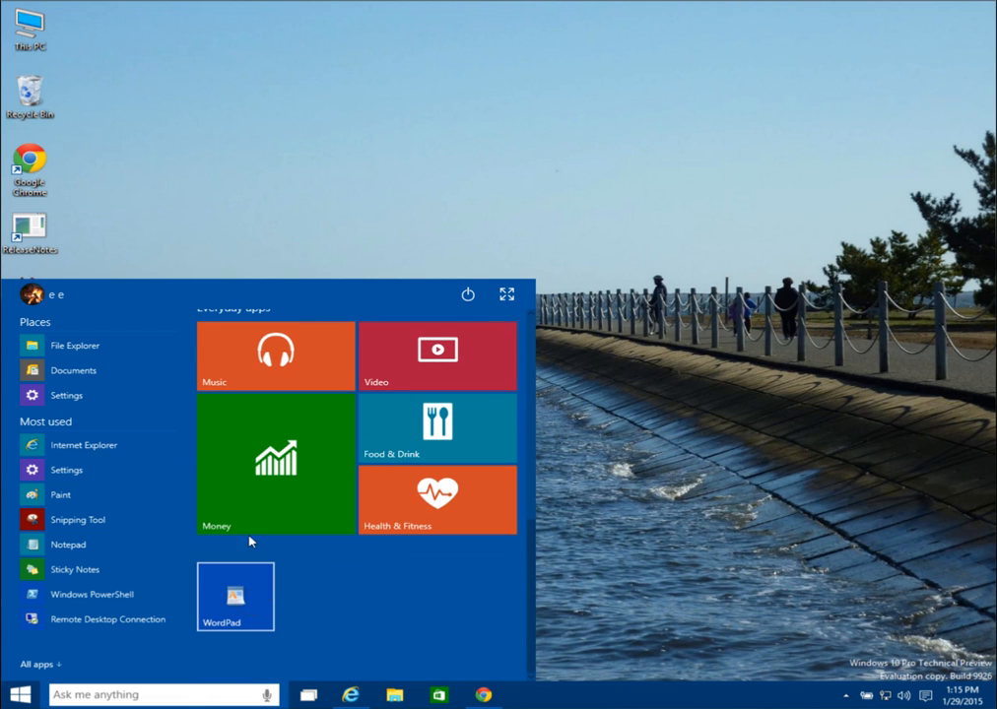
scroll(up, 3)
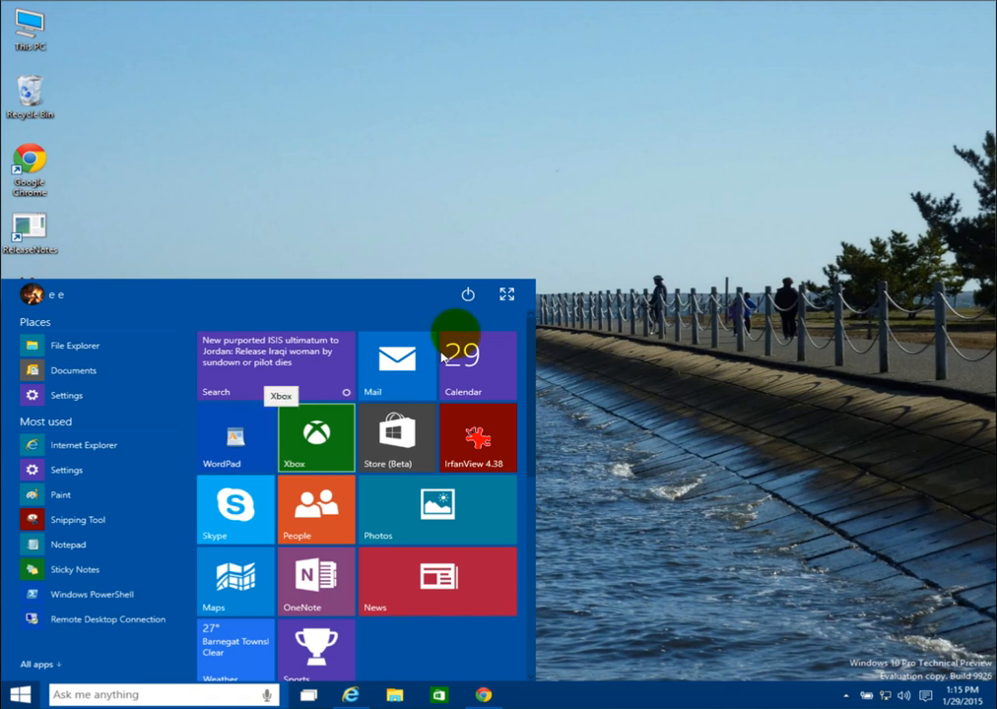
mouse_move(621, 313)
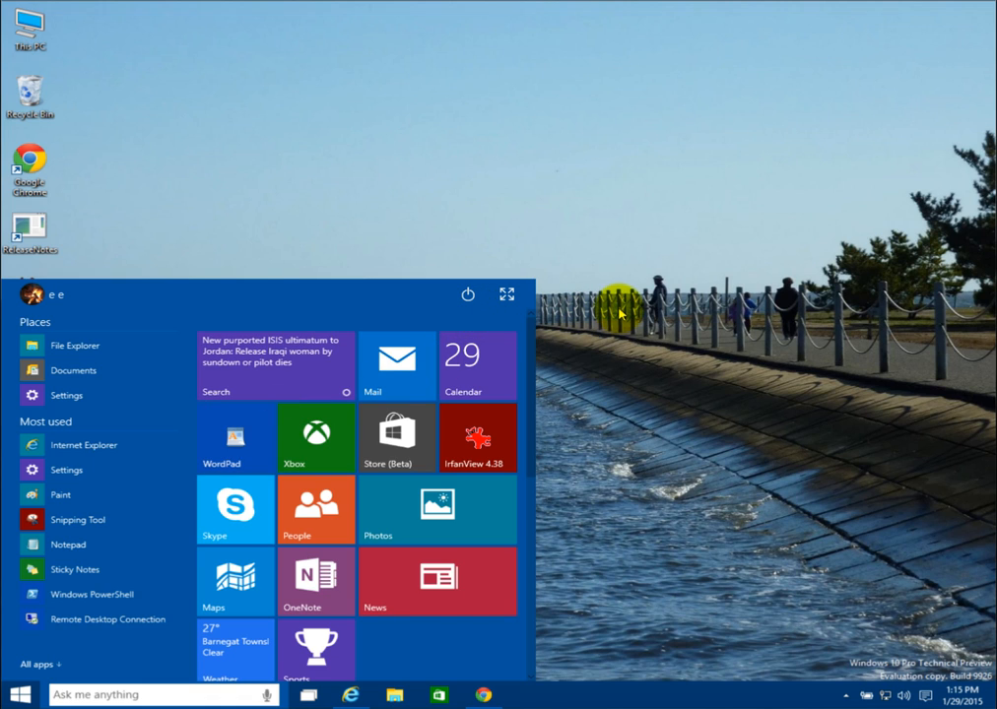